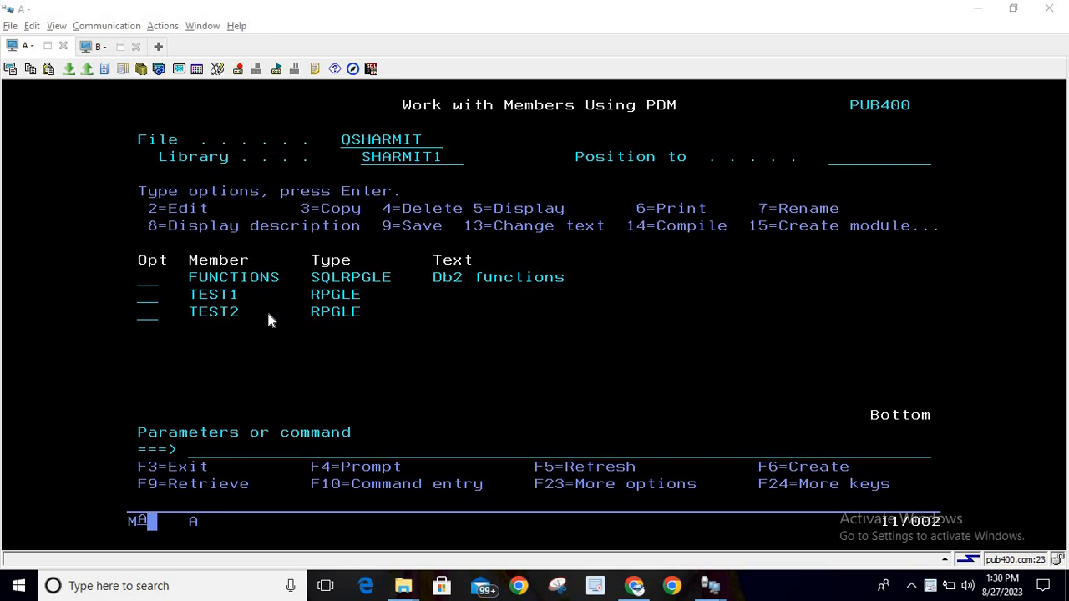
pyautogui.moveTo(143, 84)
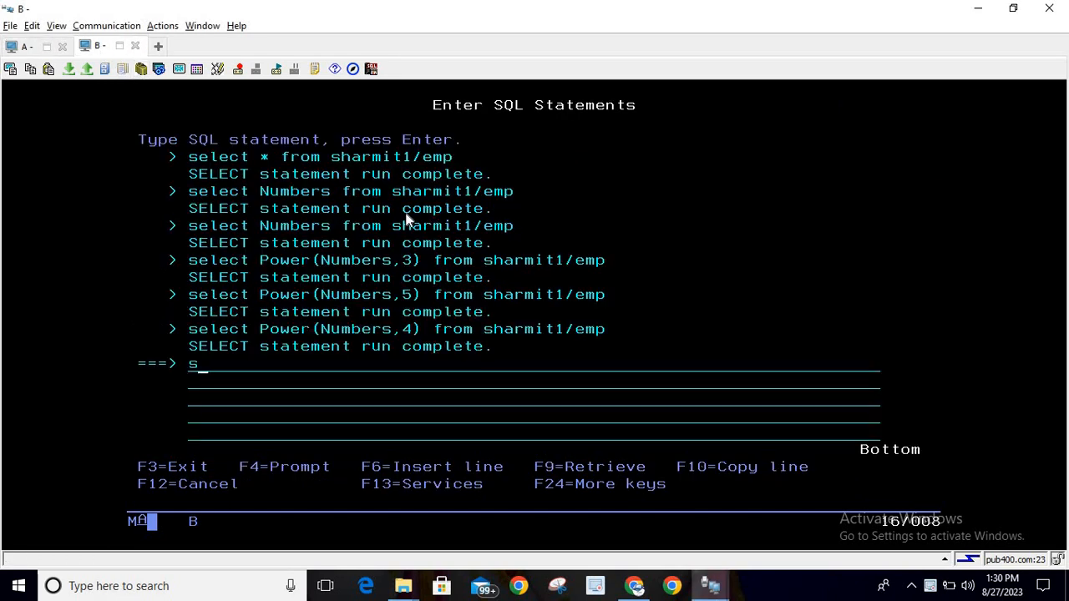
# Step: Enter select * from sharmit1/emp, fixing the misspelled library name, and run it
pyautogui.write('elect *')
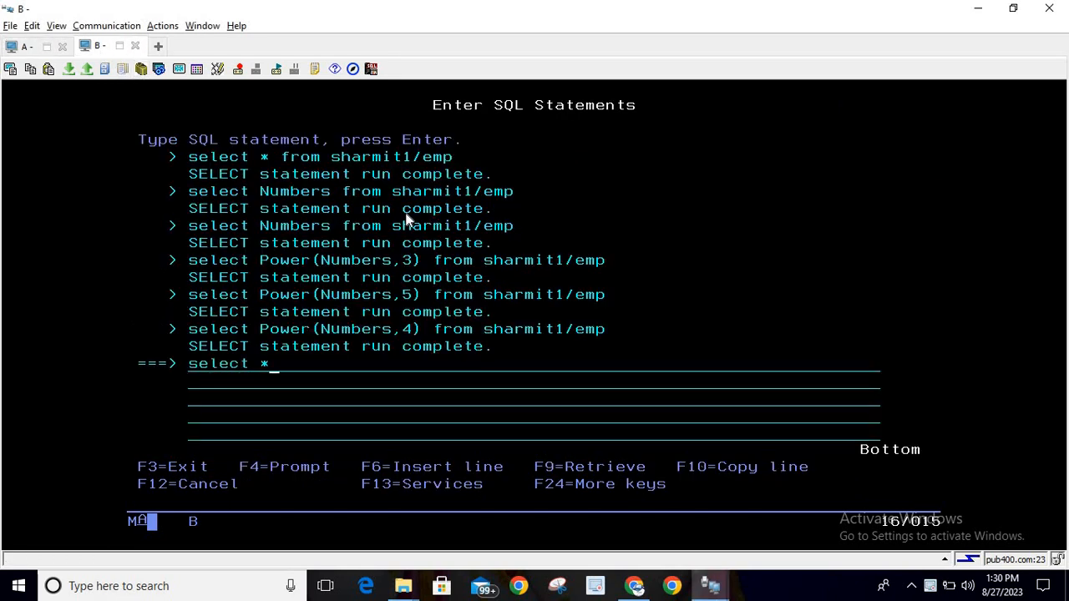
pyautogui.write('from sarmi')
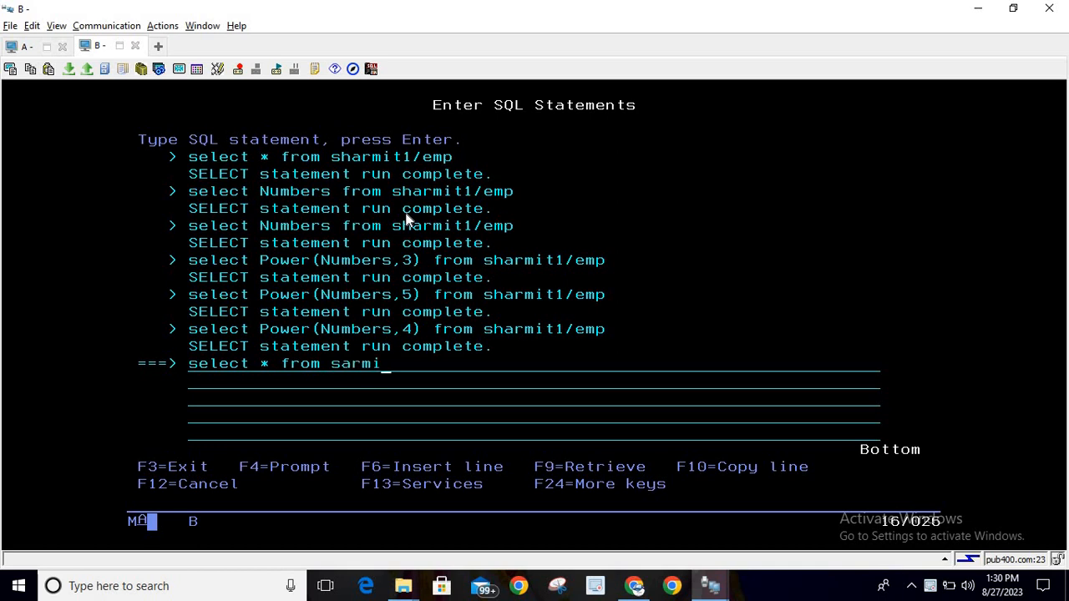
pyautogui.press('backspace')
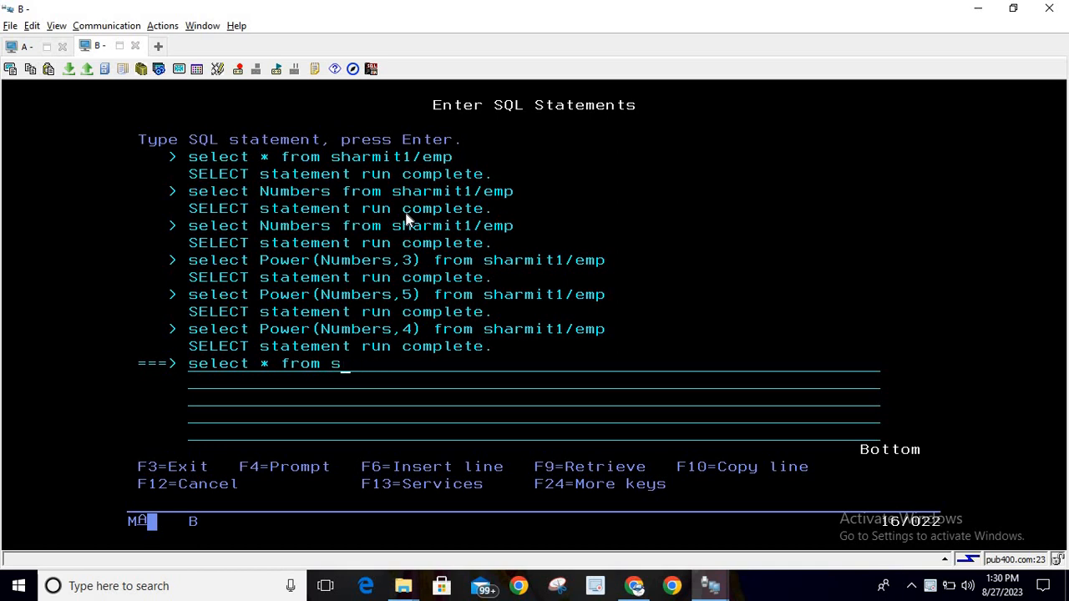
pyautogui.write('harmit1/e')
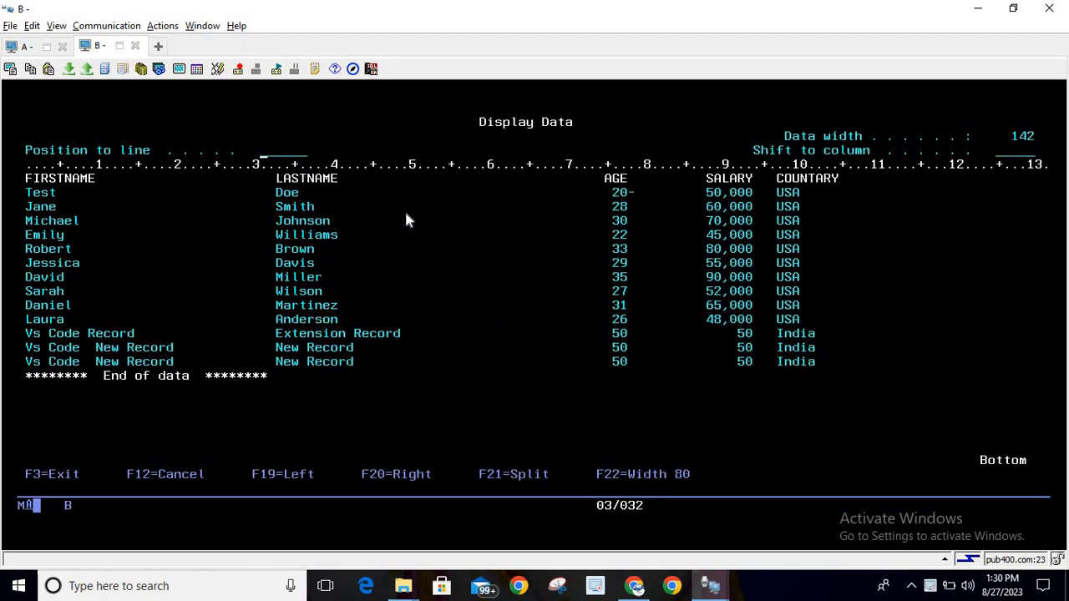
pyautogui.moveTo(548, 260)
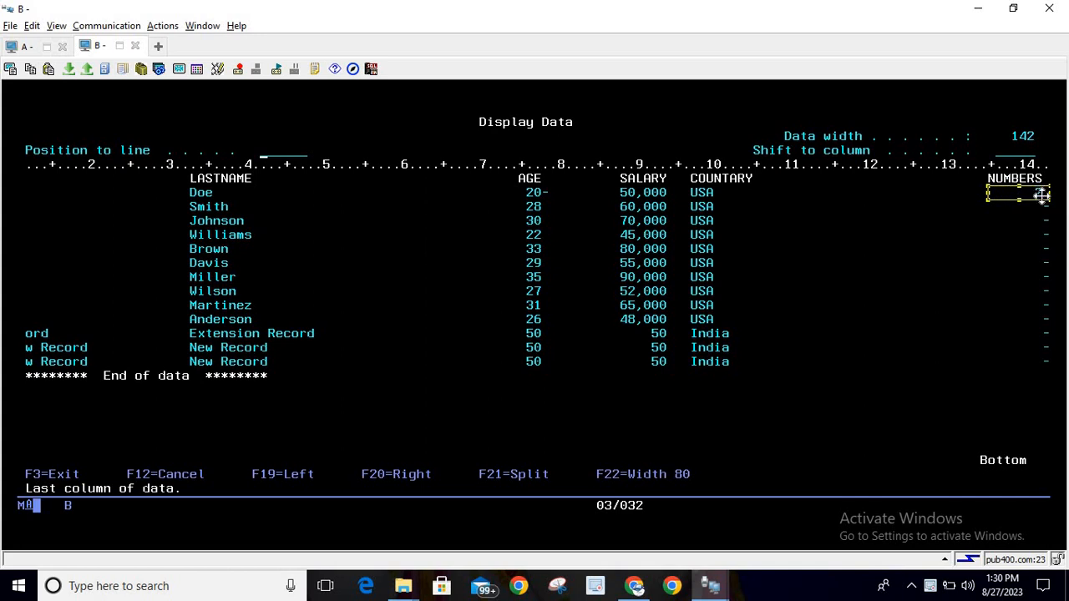
# Step: Shift the result display right to the NUMBERS column, then exit back to SQL entry
pyautogui.write('2')
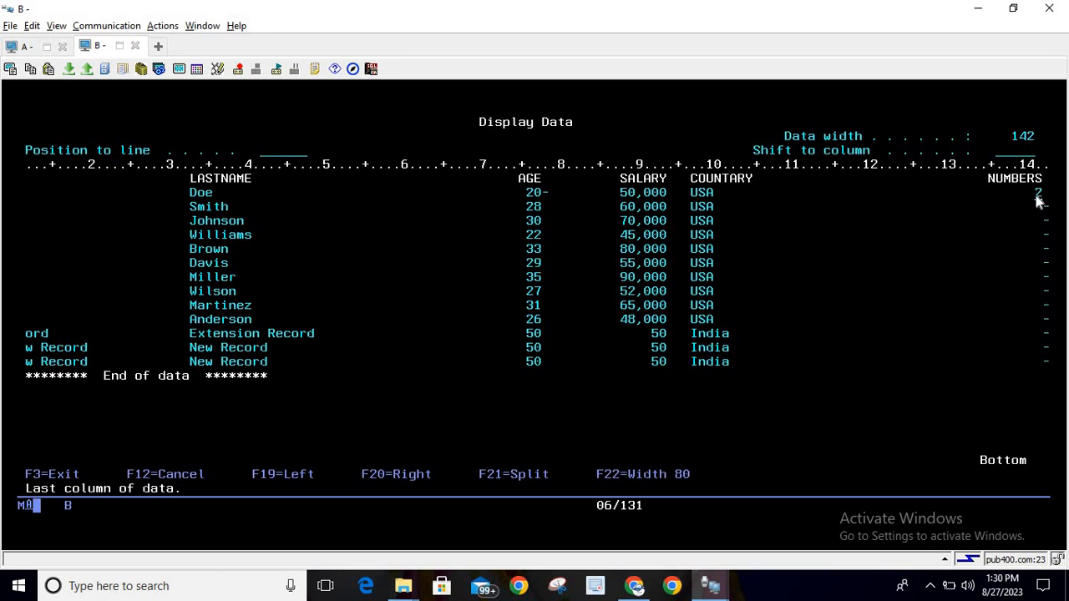
pyautogui.moveTo(1034, 200)
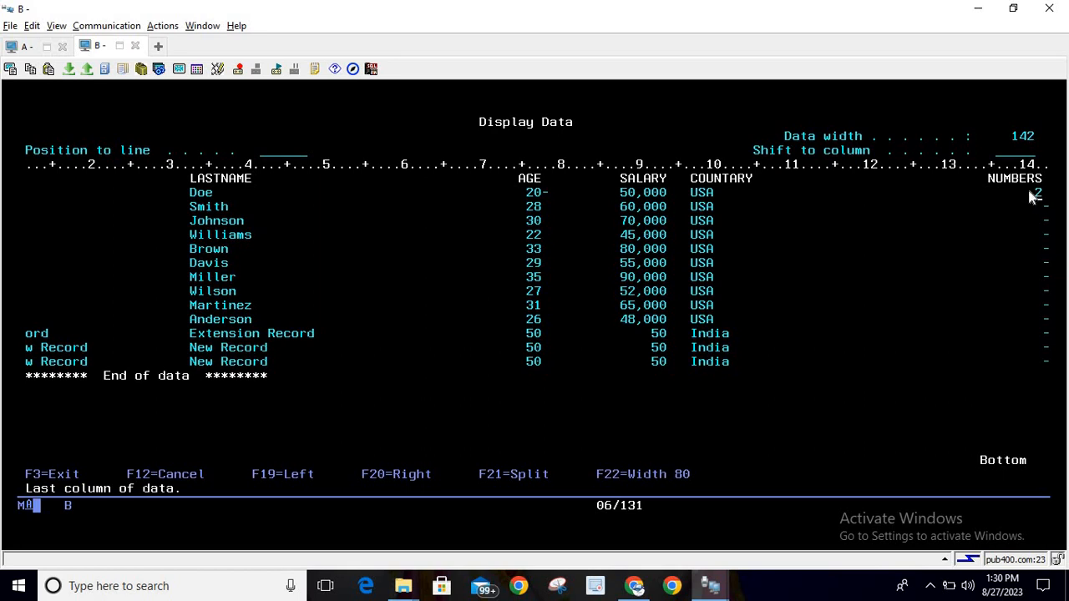
pyautogui.moveTo(1005, 167)
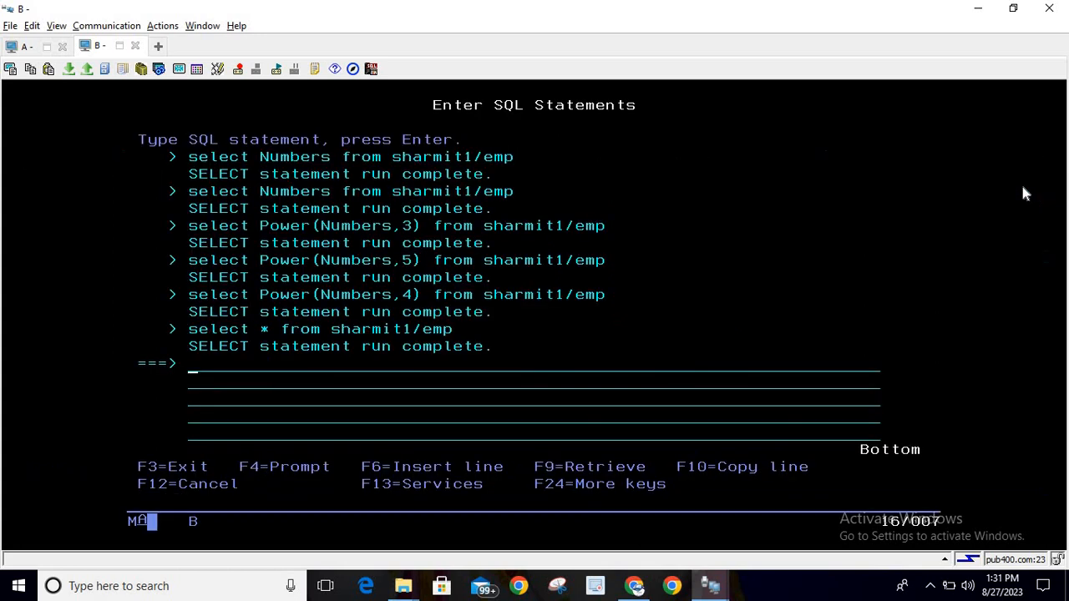
# Step: In session A, browse the FUNCTIONS source down to its SELECT POWER(Numbers, 3) into :Result code
pyautogui.click(25, 47)
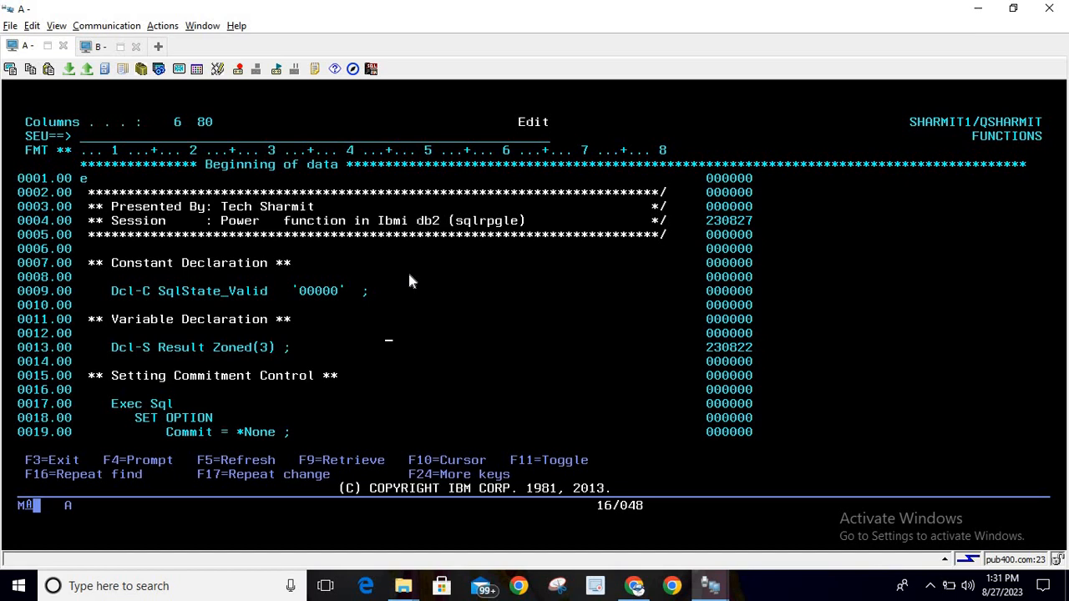
pyautogui.scroll(-3)
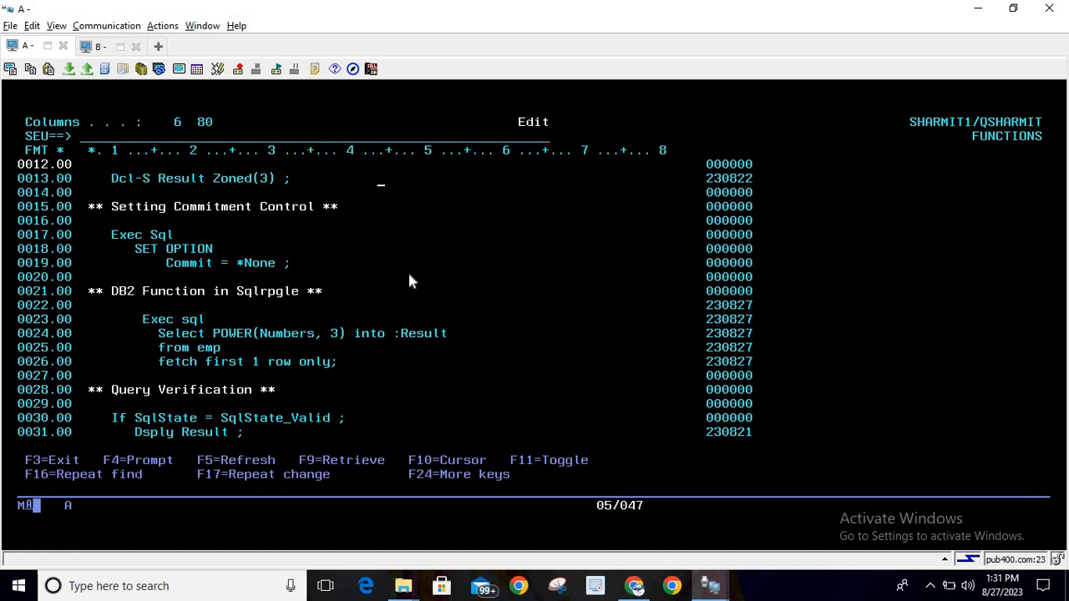
pyautogui.press('Down')
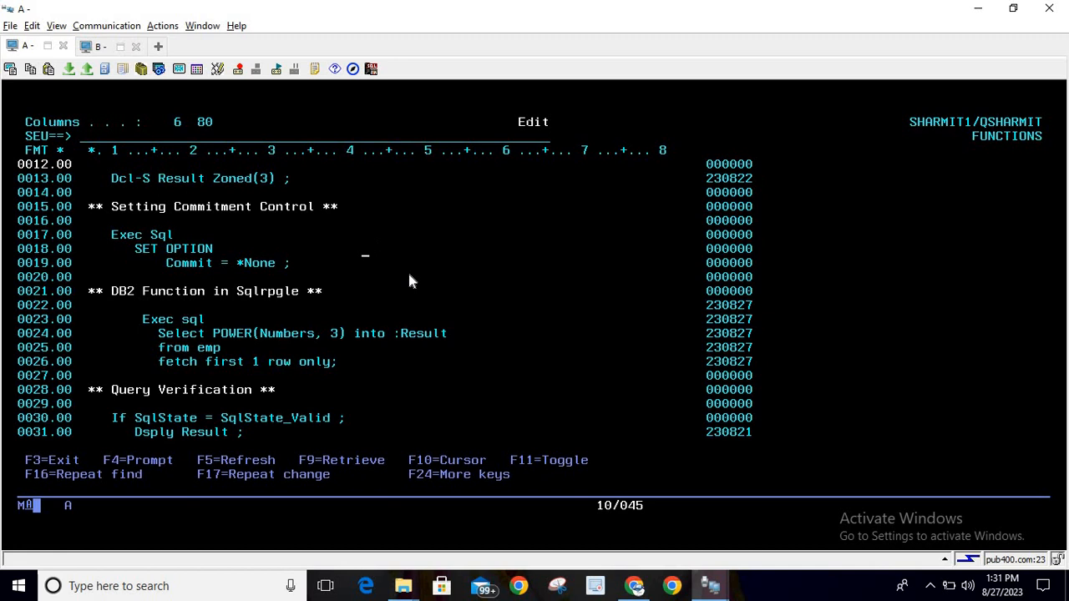
pyautogui.press('Up')
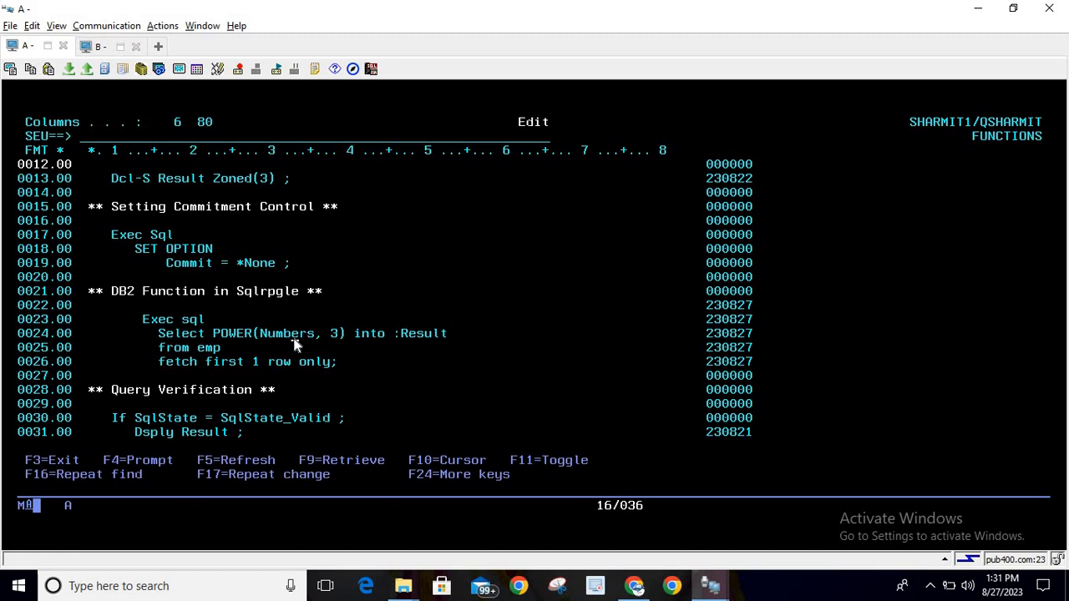
pyautogui.moveTo(338, 342)
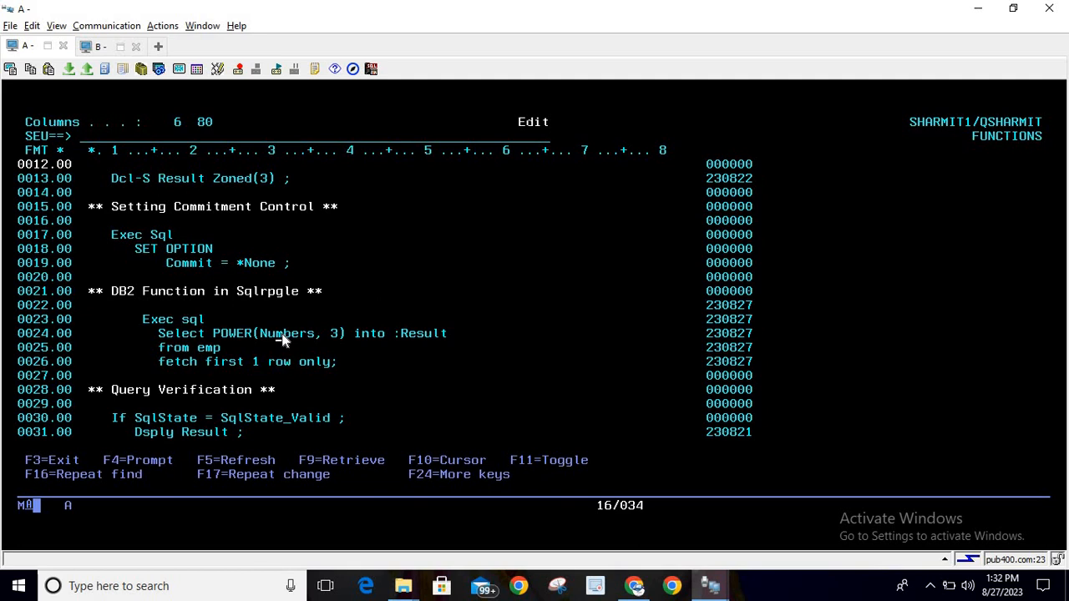
pyautogui.moveTo(338, 338)
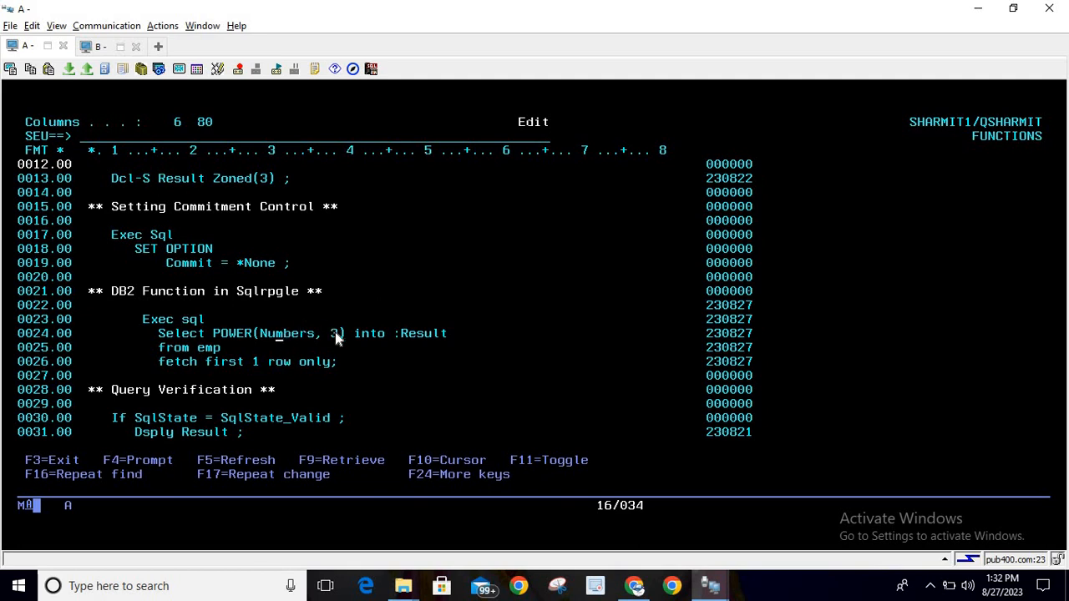
pyautogui.moveTo(401, 344)
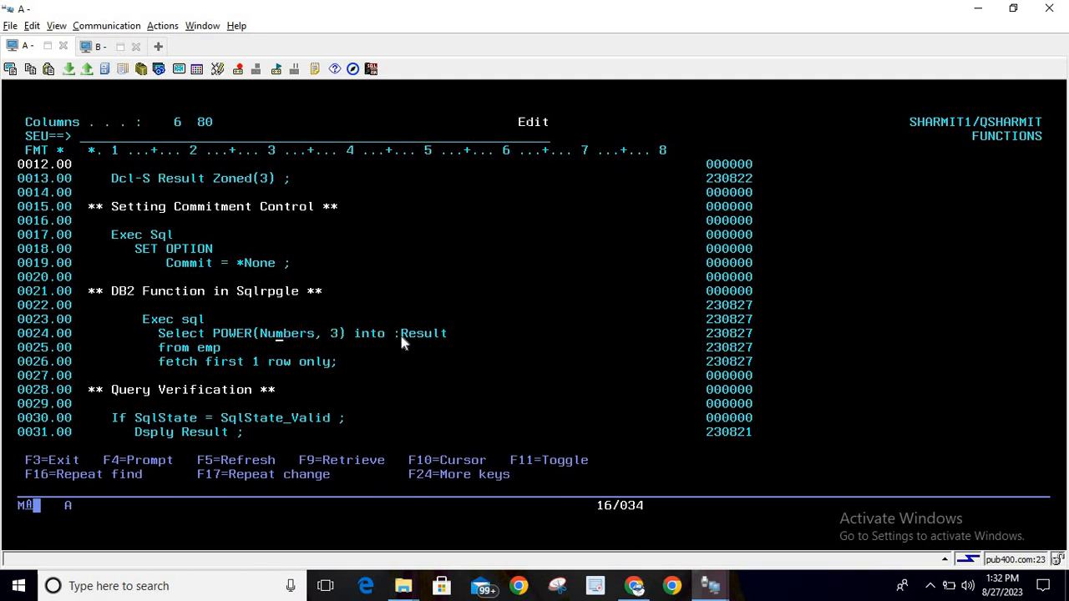
pyautogui.moveTo(434, 346)
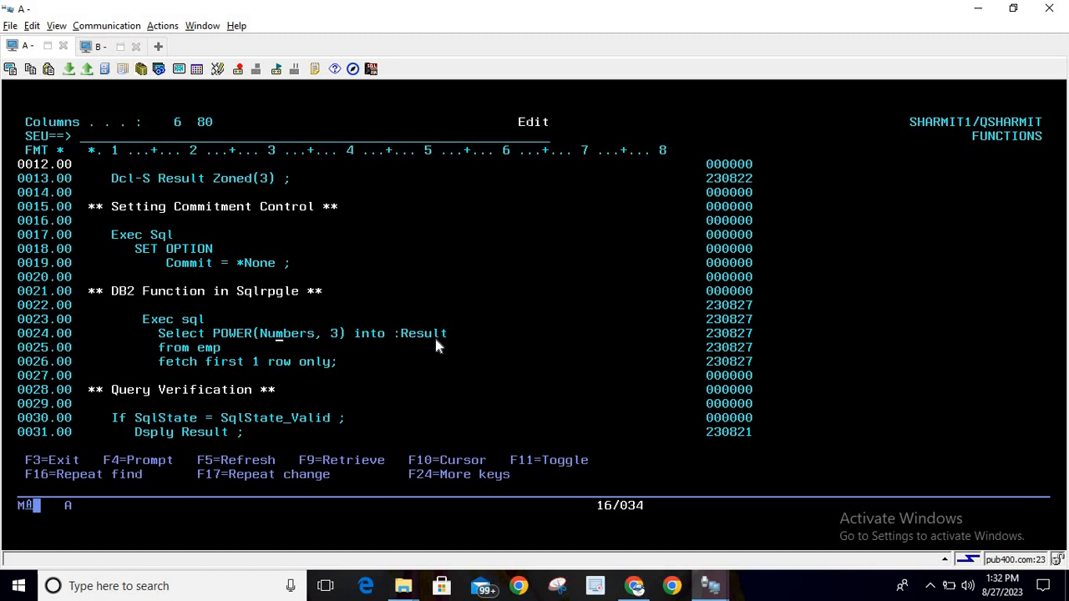
pyautogui.moveTo(190, 354)
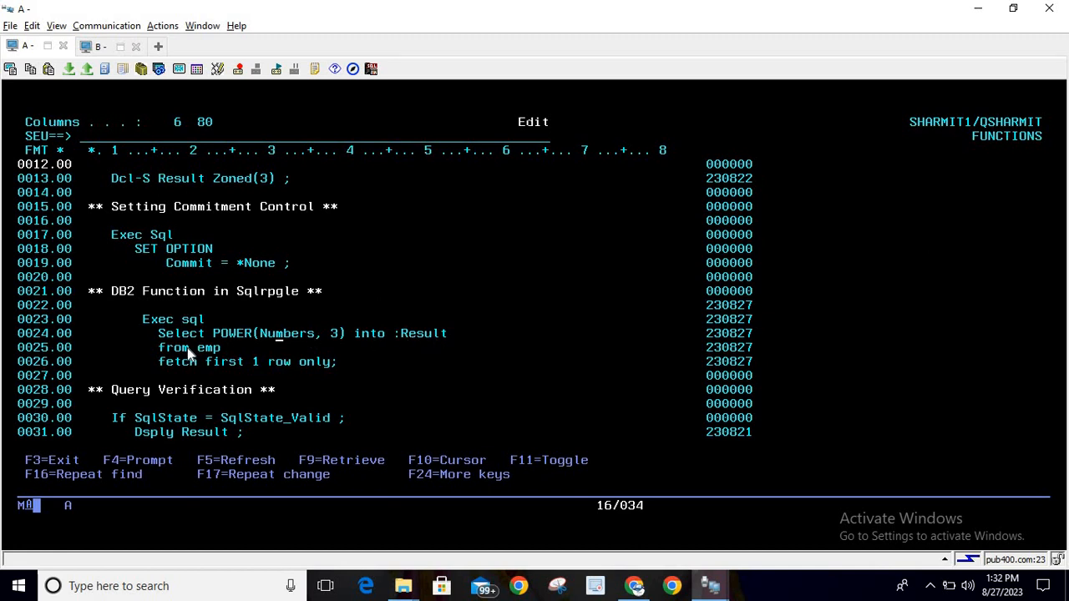
pyautogui.moveTo(251, 374)
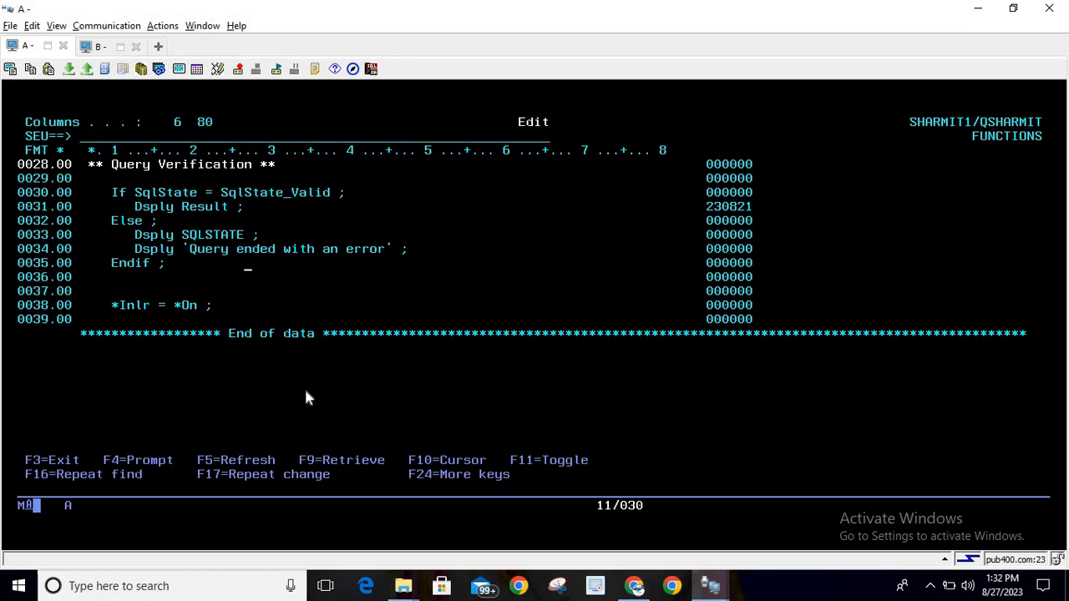
# Step: FILE the FUNCTIONS source, recompile it replacing the existing object, and move to the SQL session
pyautogui.write('fi')
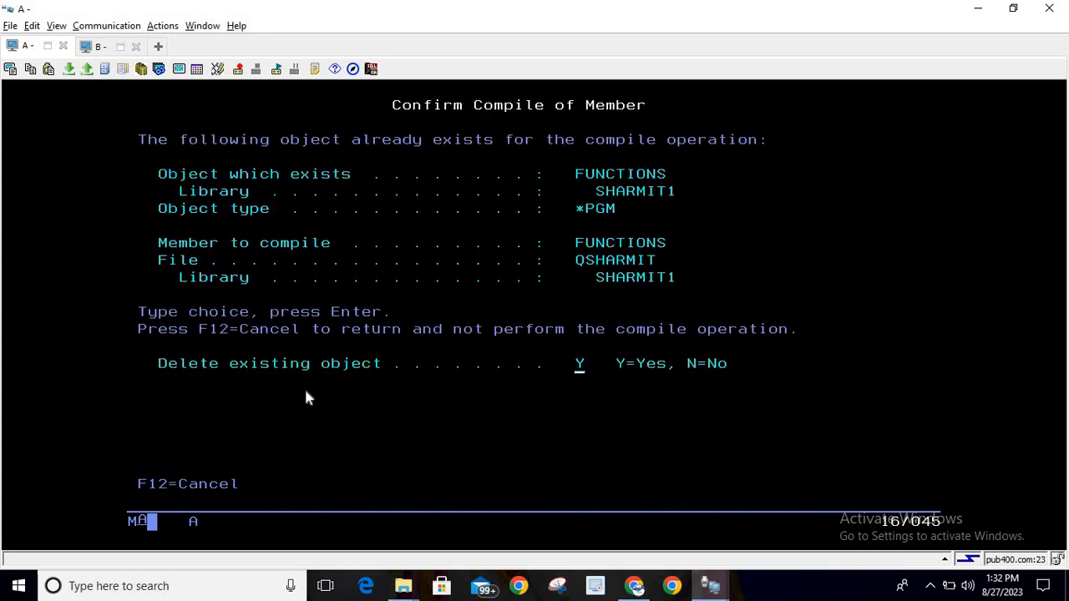
pyautogui.press('Enter')
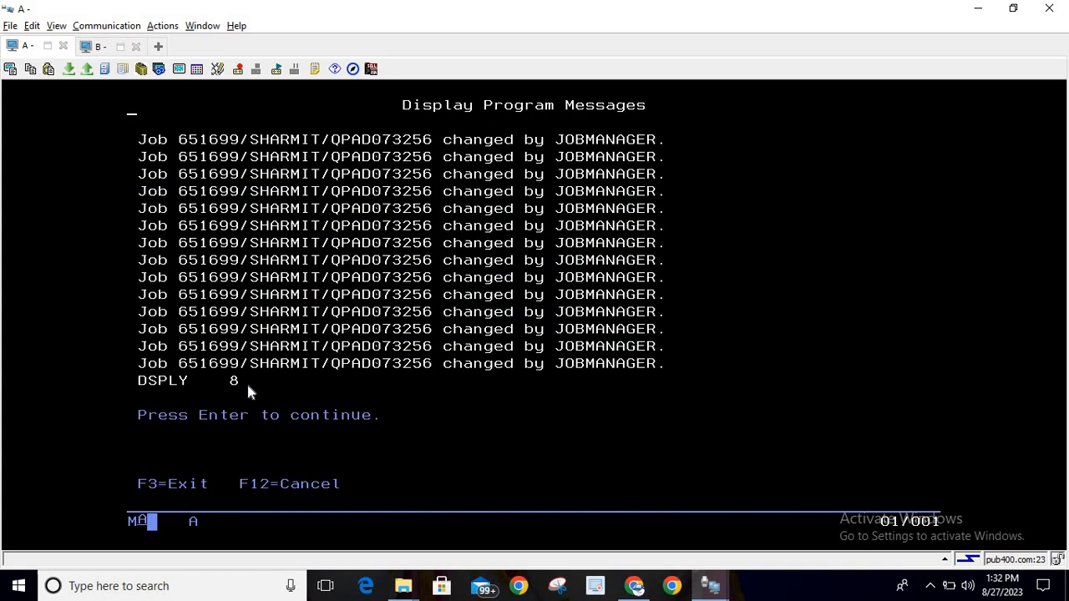
pyautogui.click(97, 46)
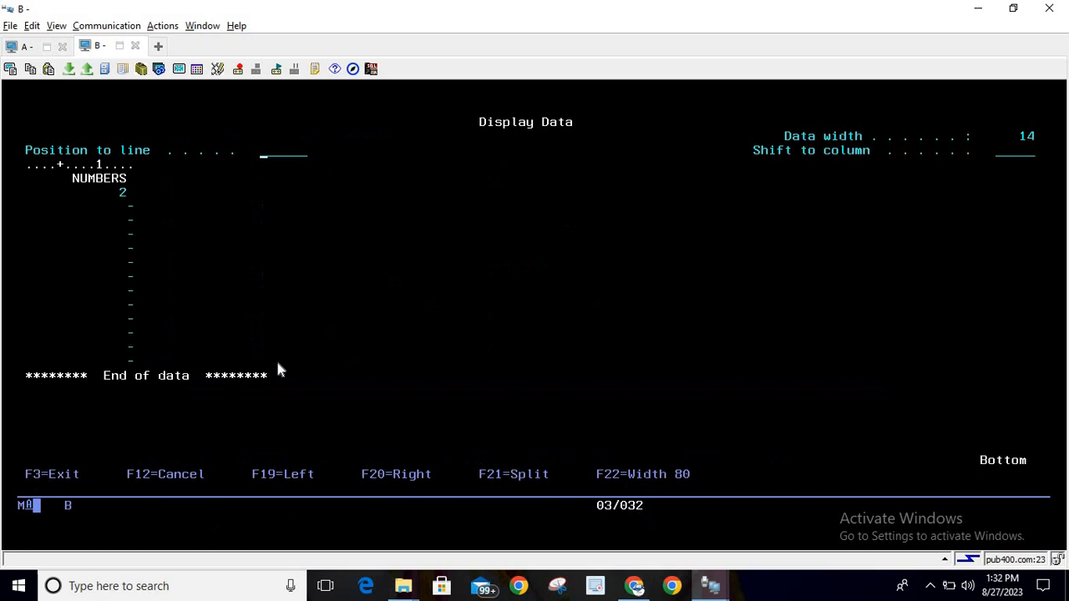
pyautogui.moveTo(124, 197)
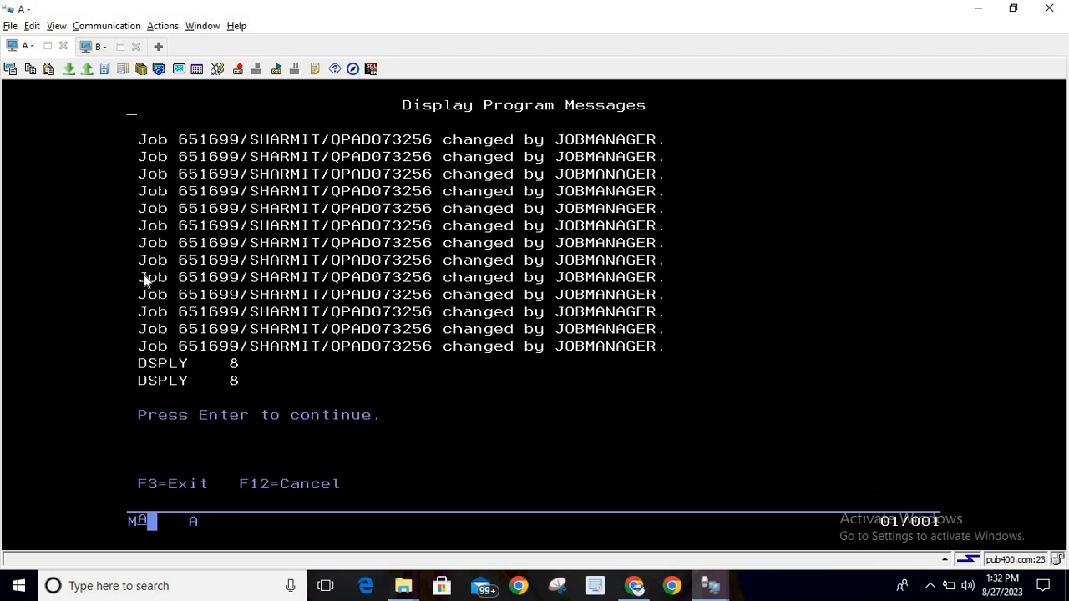
pyautogui.moveTo(237, 390)
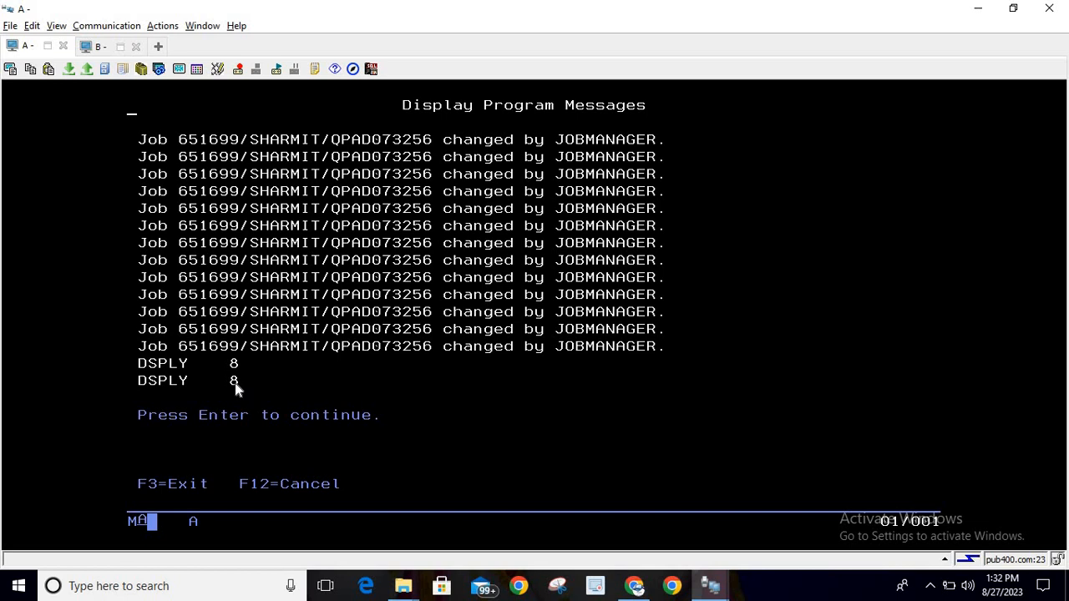
# Step: After viewing the DSPLY 8 message, return to the Enter SQL Statements session B
pyautogui.click(93, 47)
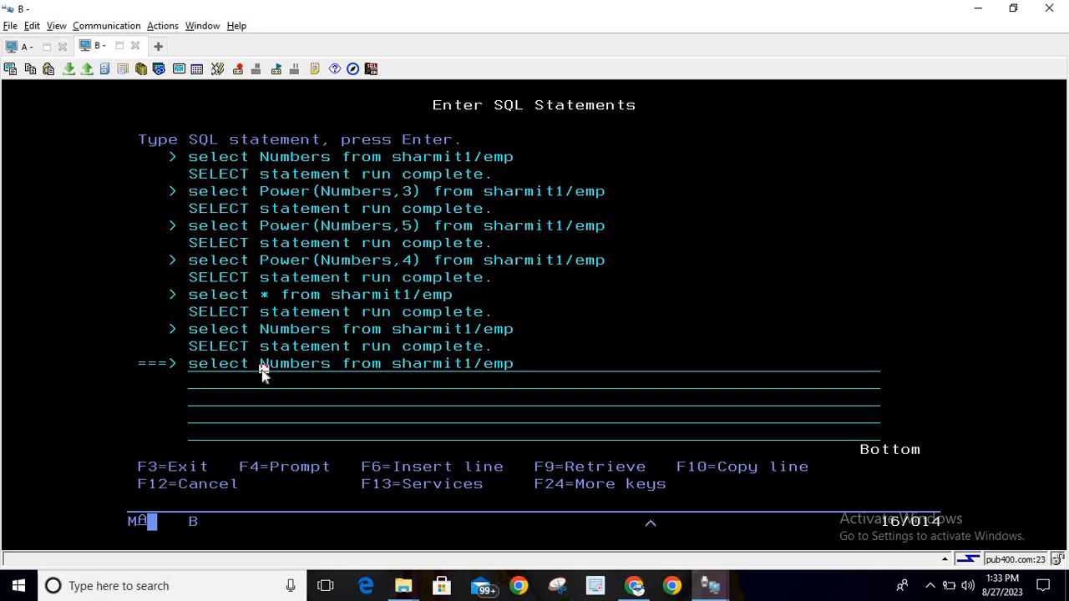
# Step: Run select Power(Numbers,2) from sharmit1/emp returning 4.0000000000000000E+000, then go back to session A
pyautogui.write('Power(')
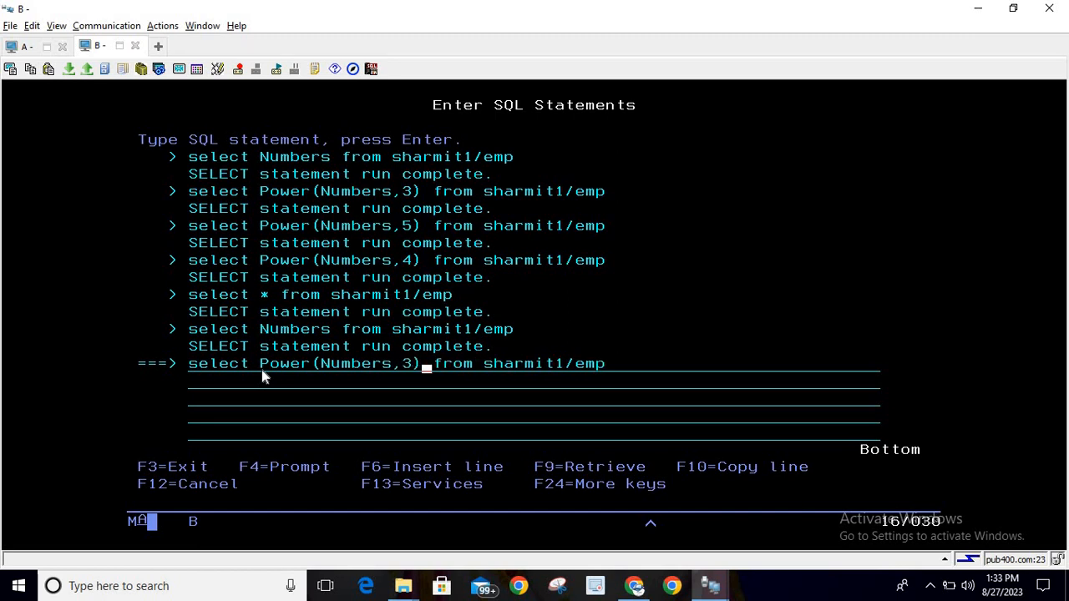
pyautogui.press('Enter')
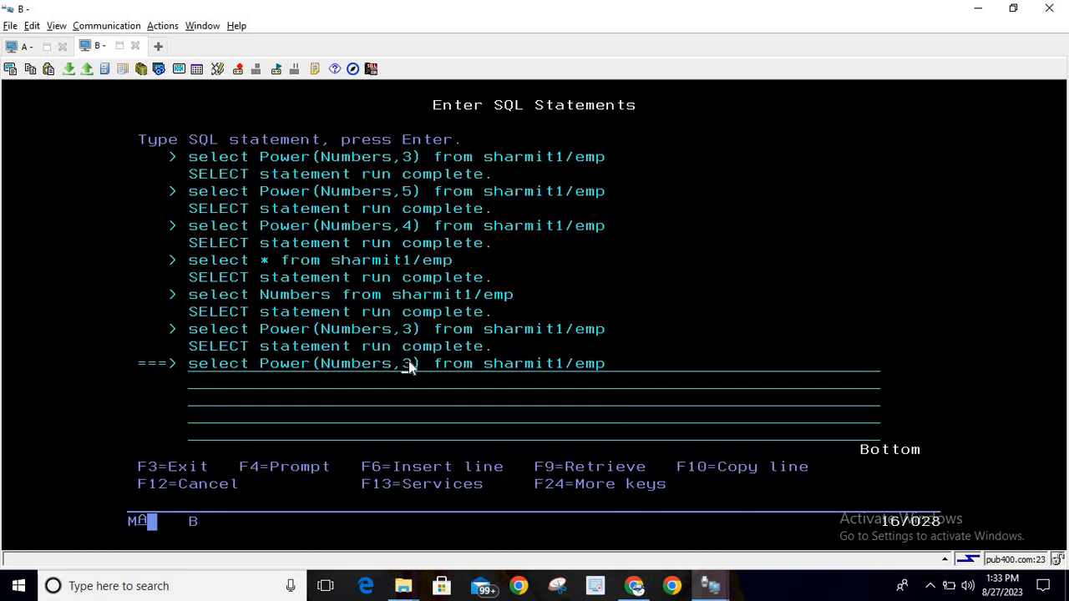
pyautogui.write('2')
pyautogui.press('Enter')
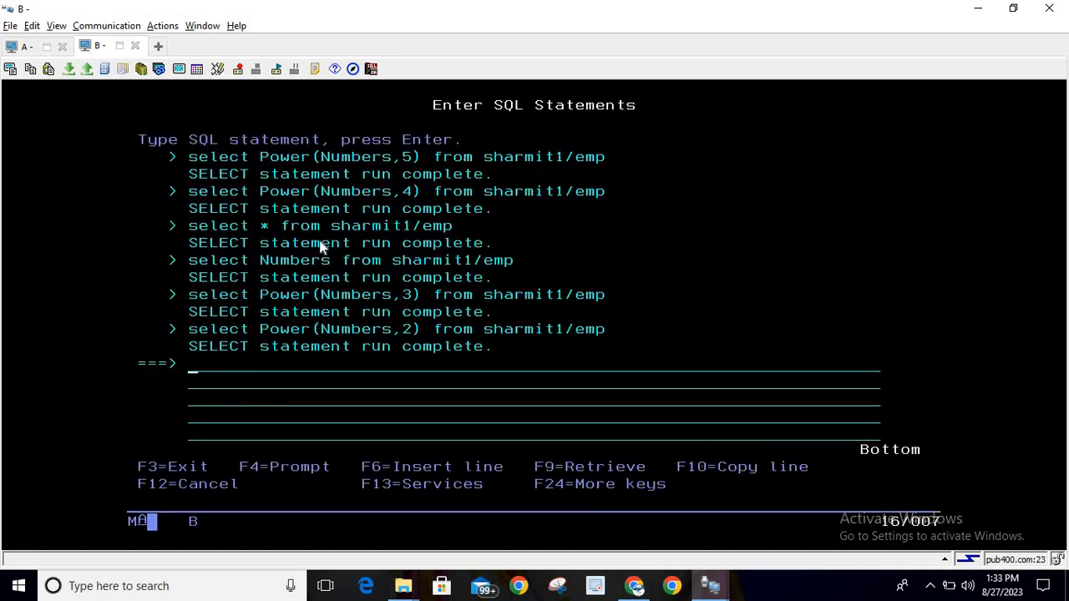
pyautogui.moveTo(417, 340)
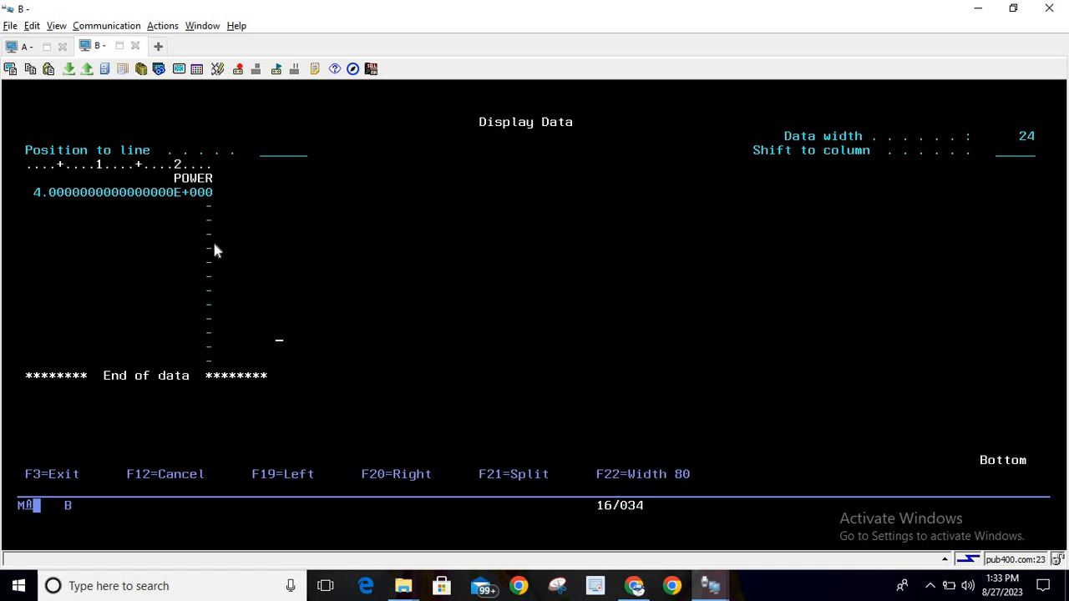
pyautogui.moveTo(237, 200); pyautogui.dragTo(207, 341)
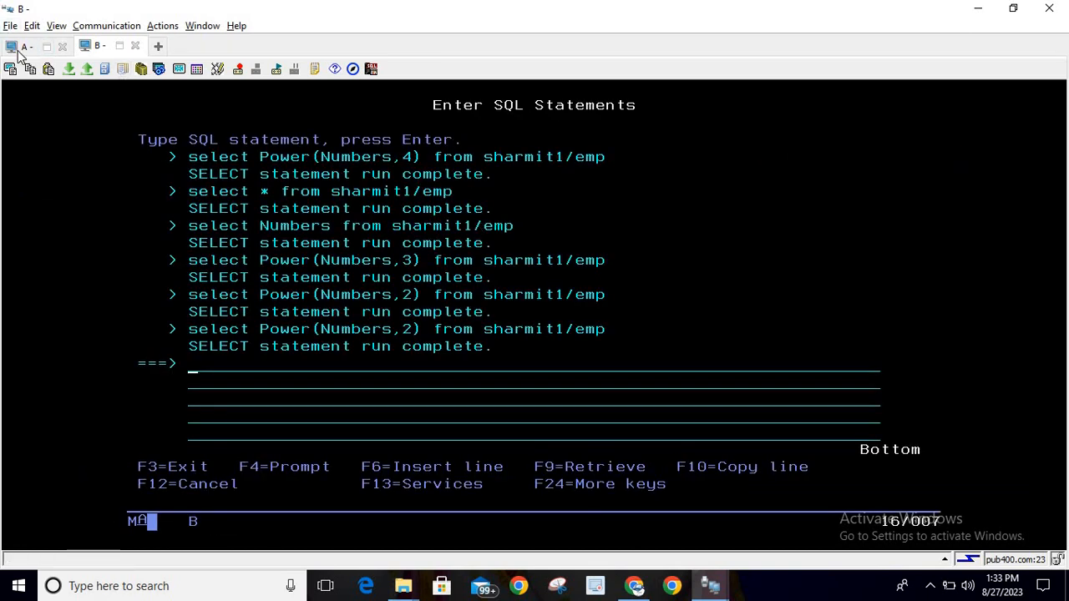
pyautogui.click(24, 47)
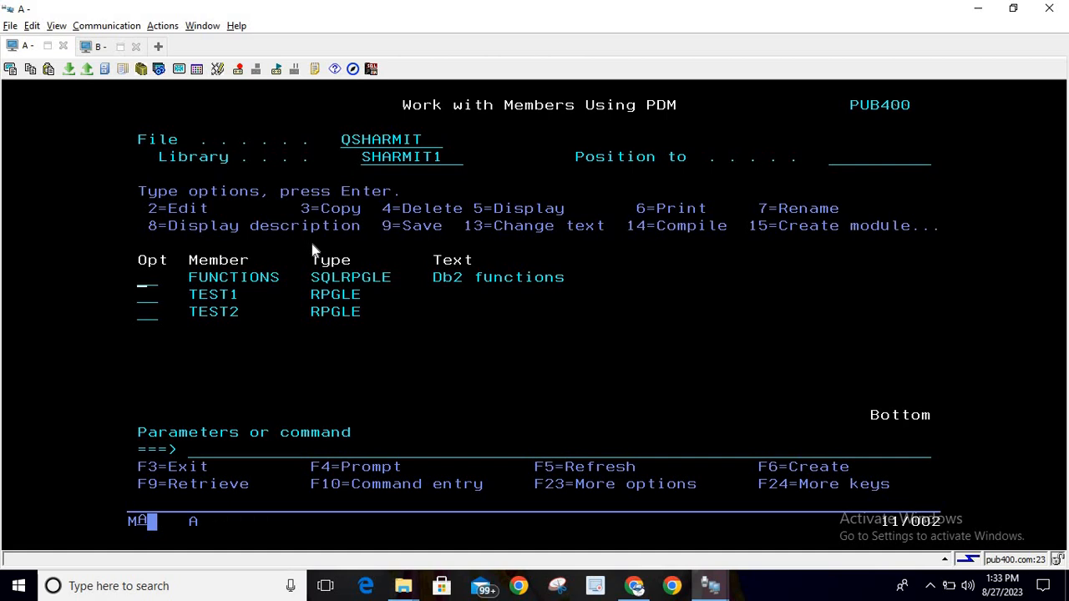